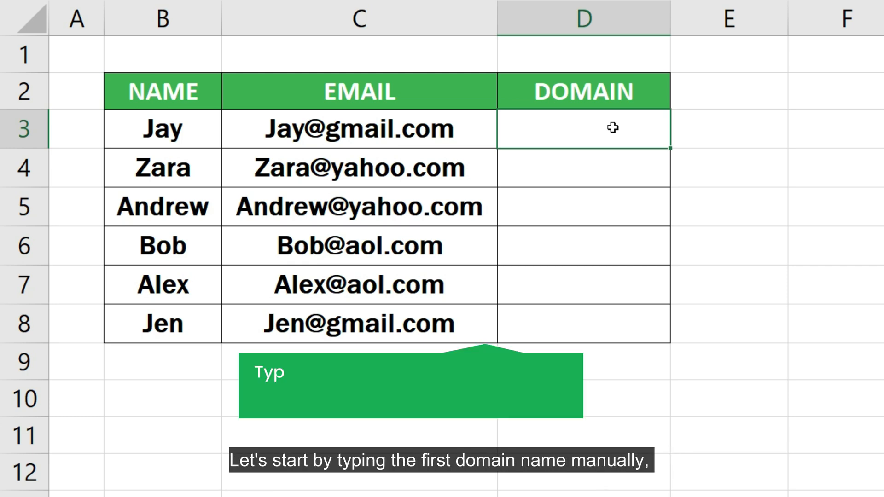
Enter gmail.com as the first domain and Flash Fill the DOMAIN column with Ctrl+E.
{"action": "type", "text": "gmai"}
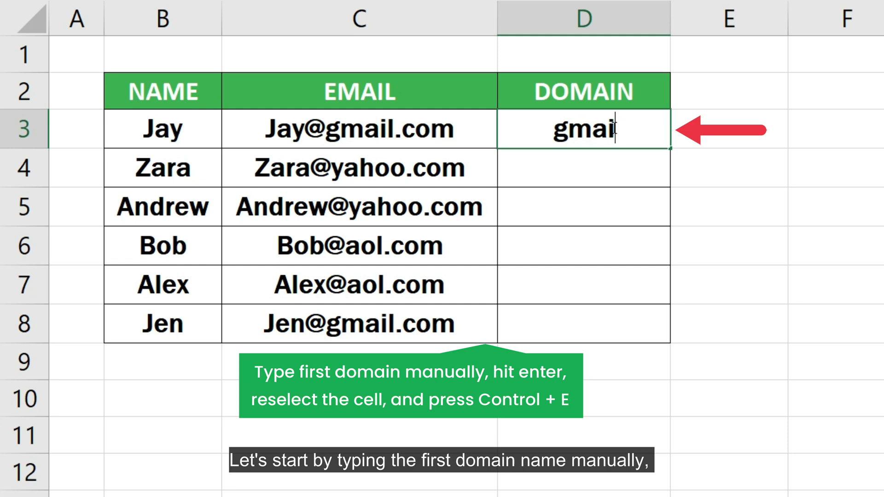
{"action": "type", "text": ".com"}
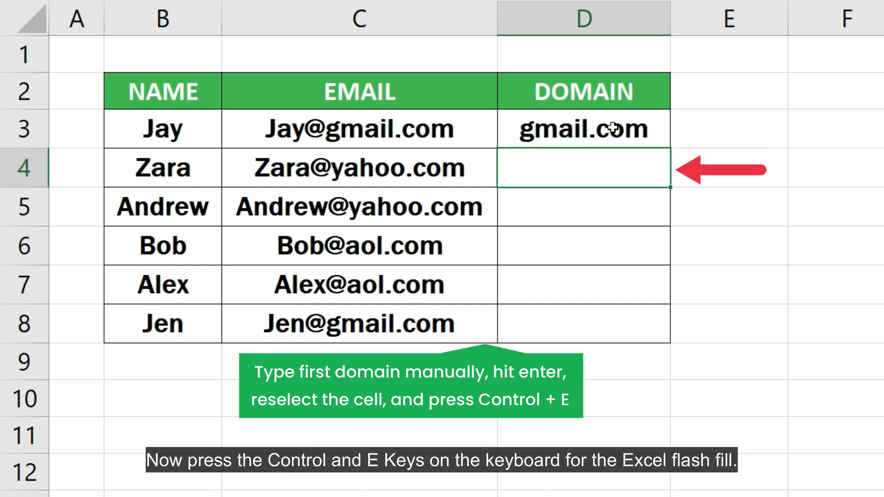
{"action": "key", "text": "ctrl+e"}
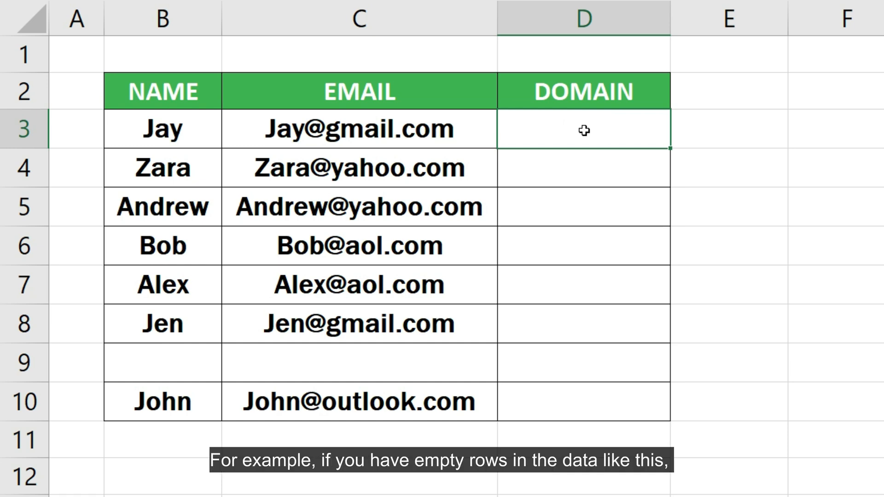
Enter gmail.com in D3 so Flash Fill derives domains for rows 3–8.
{"action": "type", "text": "gmail."}
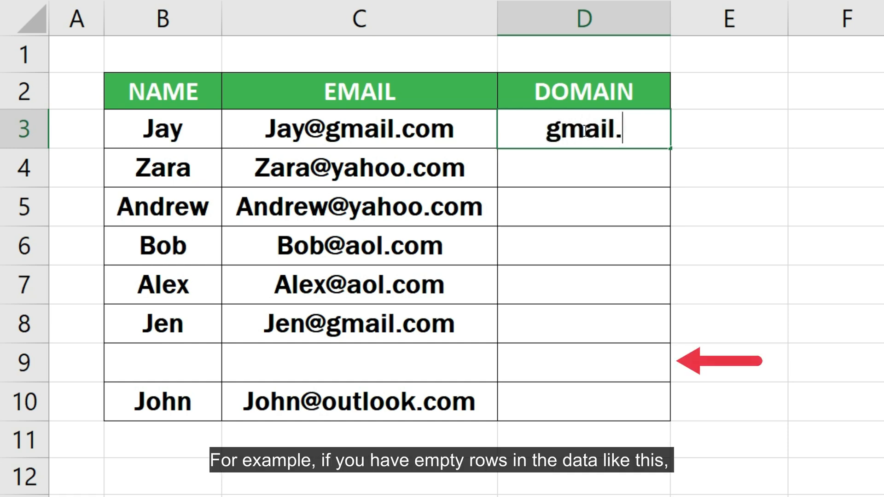
{"action": "type", "text": "com"}
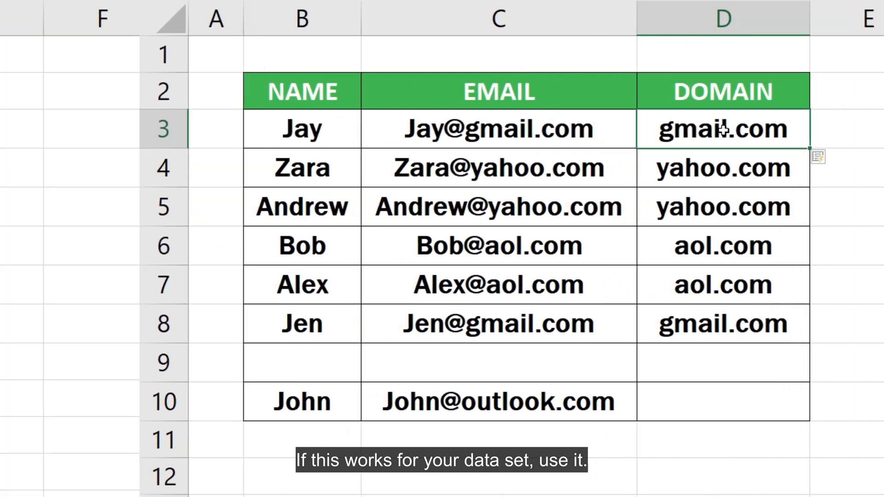
Enter =RIGHT(C3, LEN(C3) - FIND("@", C3)) in D3 to extract the domain.
{"action": "type", "text": "=RIGHT"}
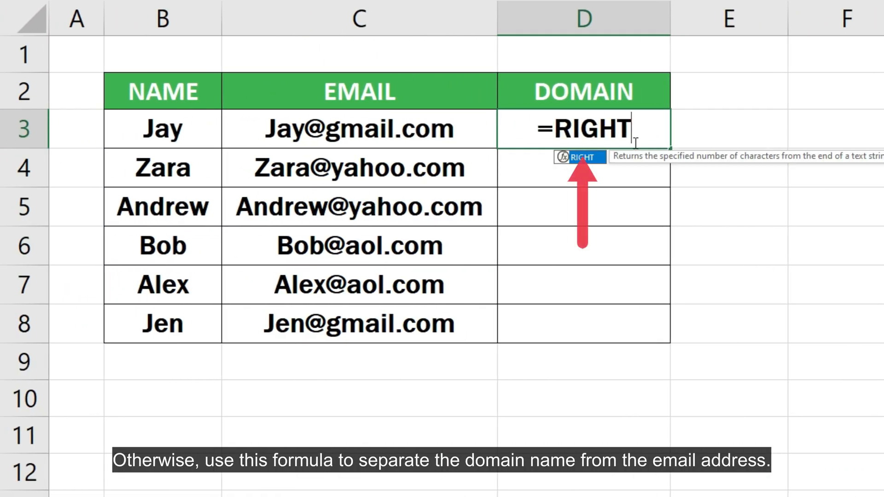
{"action": "type", "text": "(C3, LEN(C3) -"}
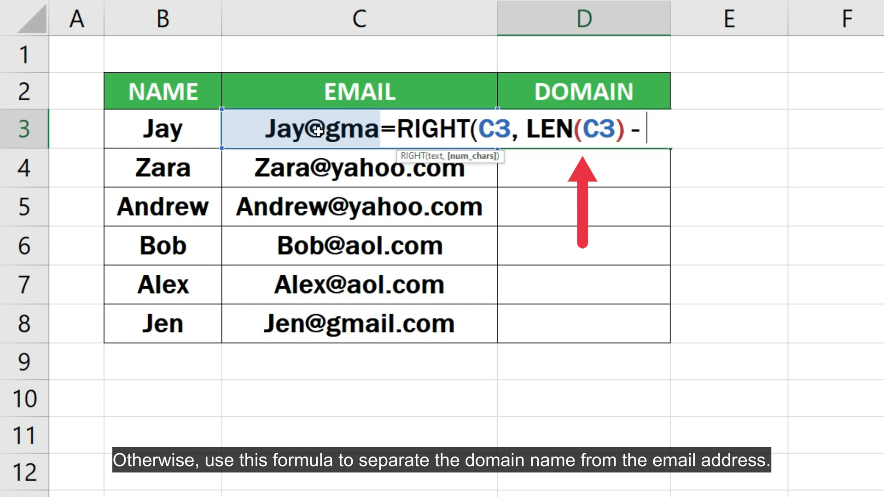
{"action": "type", "text": "FIND(\"@\", C3))"}
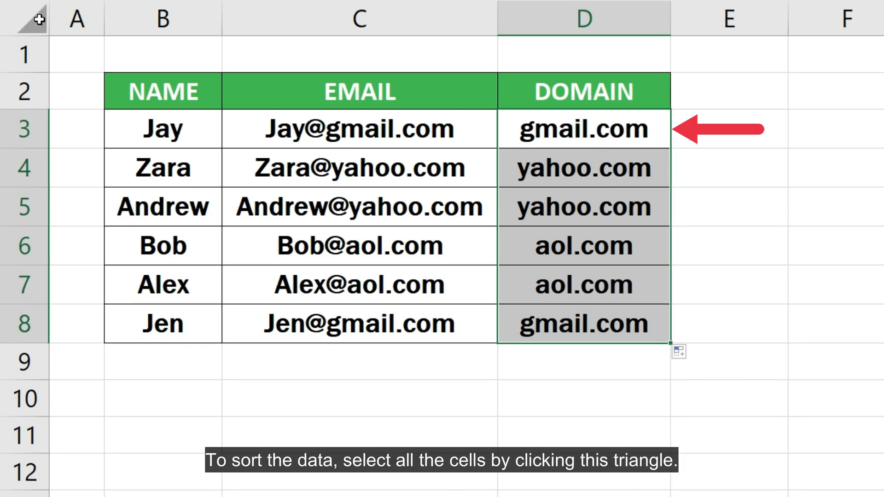
Select the whole sheet and bring up the Sort dialog from the Data tools.
{"action": "left_click", "coordinate": [31, 16]}
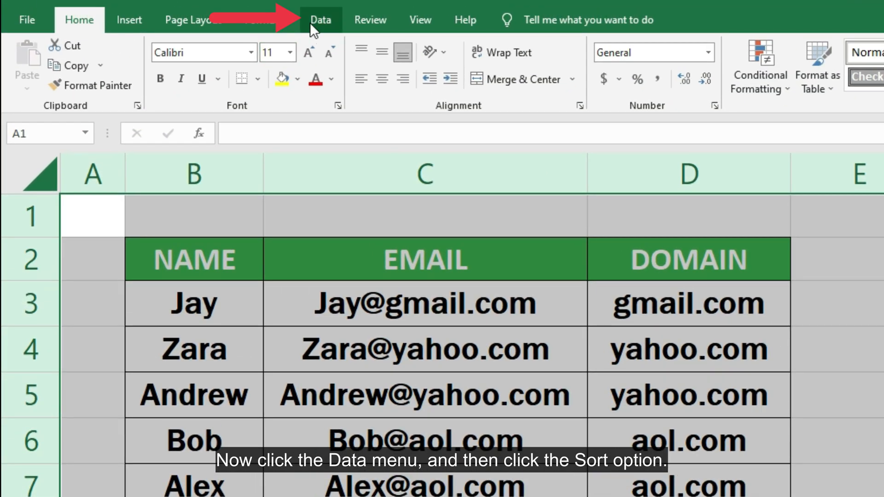
{"action": "left_click", "coordinate": [529, 61]}
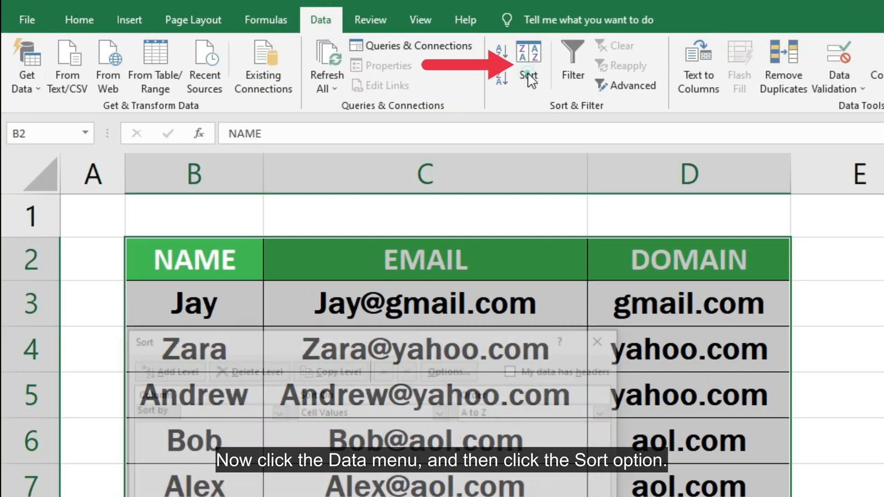
{"action": "left_click", "coordinate": [528, 64]}
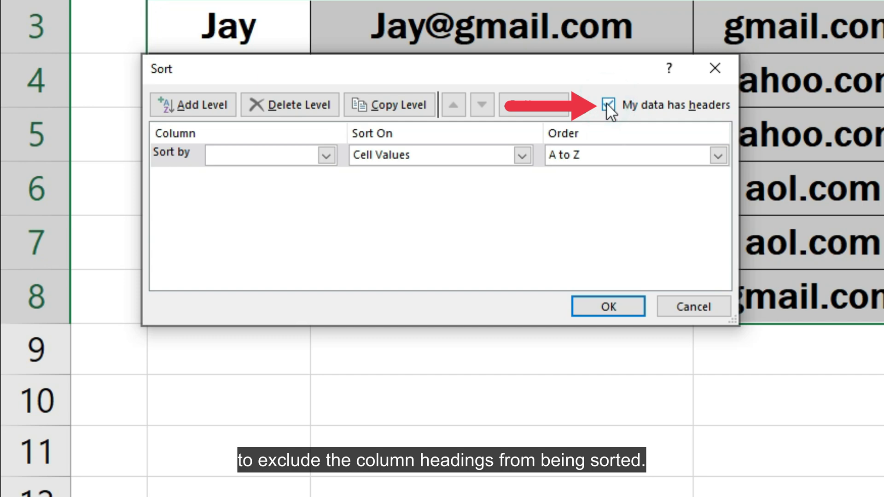
Sort by DOMAIN A to Z with the first row treated as headers.
{"action": "left_click", "coordinate": [326, 155]}
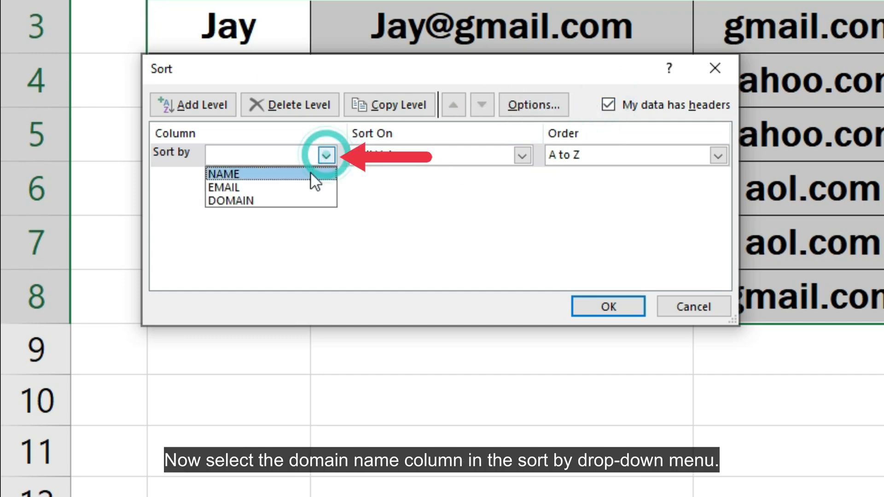
{"action": "left_click", "coordinate": [230, 201]}
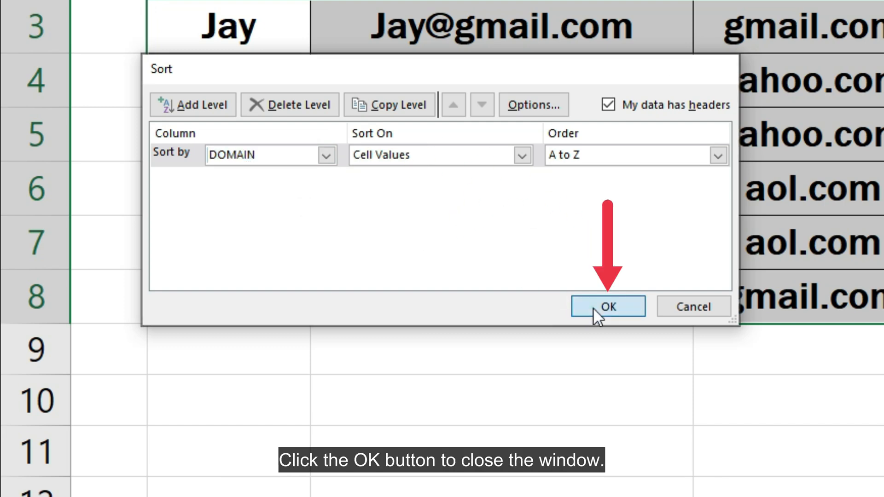
{"action": "left_click", "coordinate": [607, 306]}
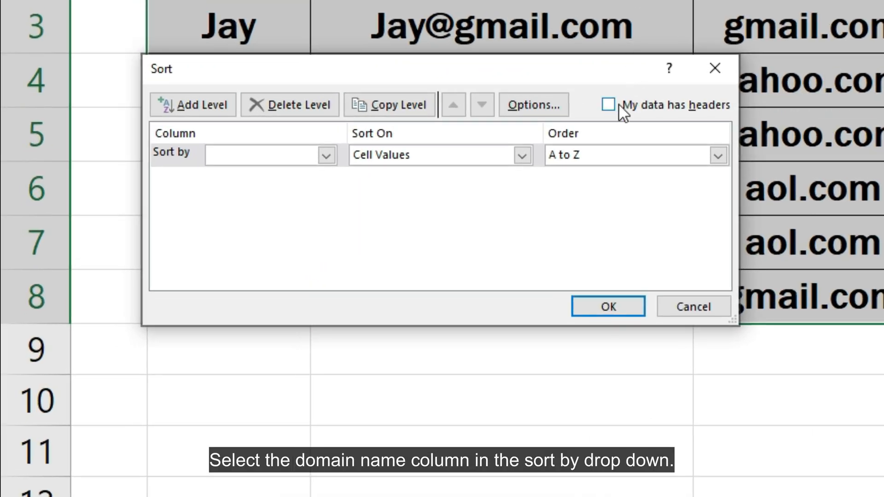
Apply a two-level sort by DOMAIN then by NAME, with headers ticked.
{"action": "left_click", "coordinate": [326, 155]}
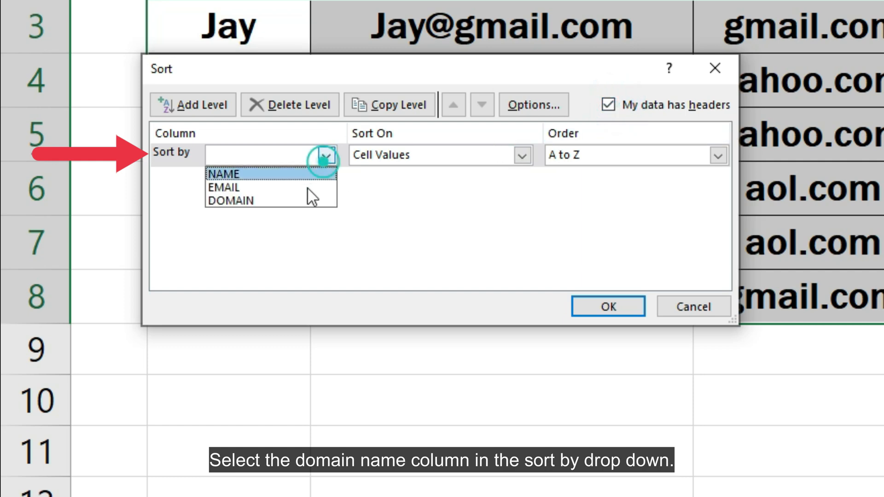
{"action": "left_click", "coordinate": [230, 201]}
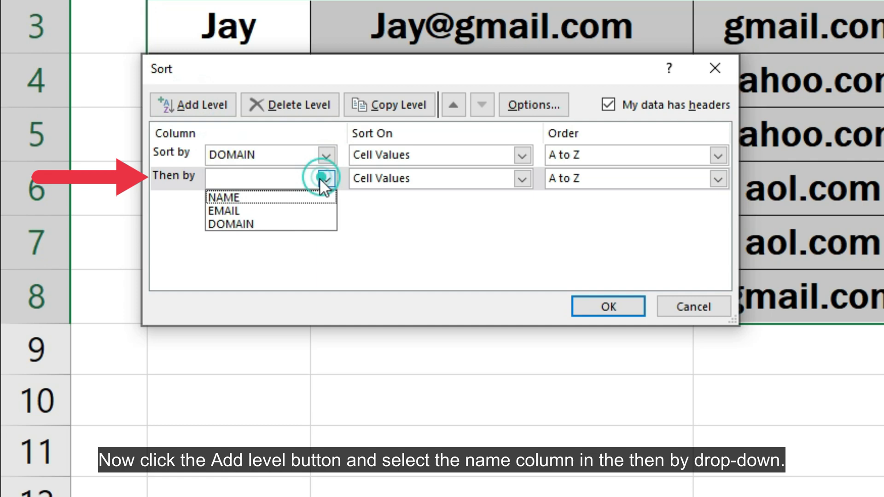
{"action": "left_click", "coordinate": [223, 197]}
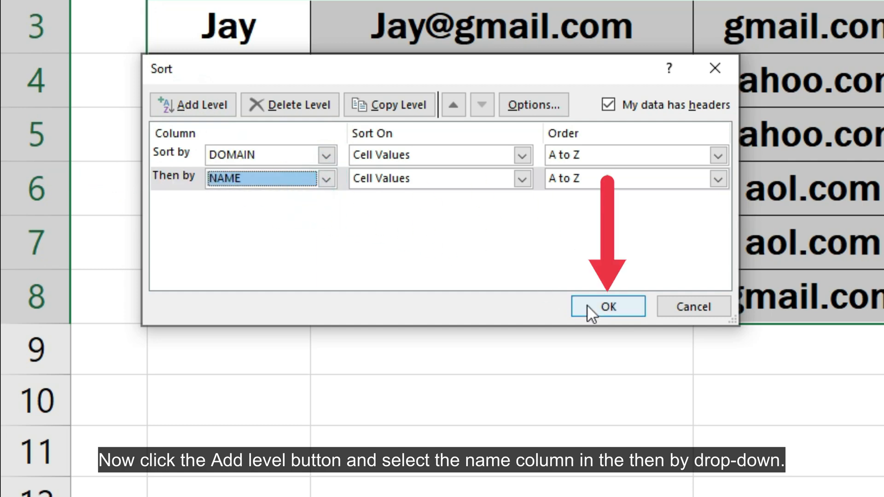
{"action": "left_click", "coordinate": [607, 306]}
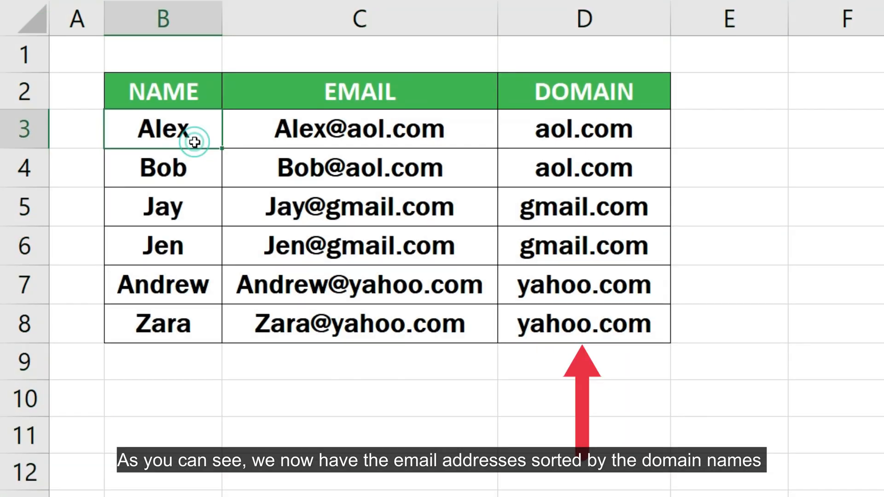
{"action": "mouse_move", "coordinate": [196, 142]}
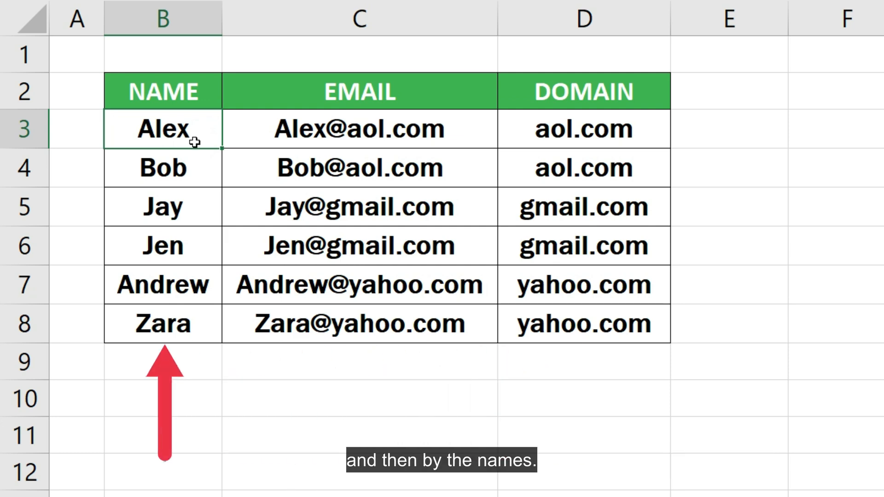
Delete the helper DOMAIN column D.
{"action": "right_click", "coordinate": [585, 18]}
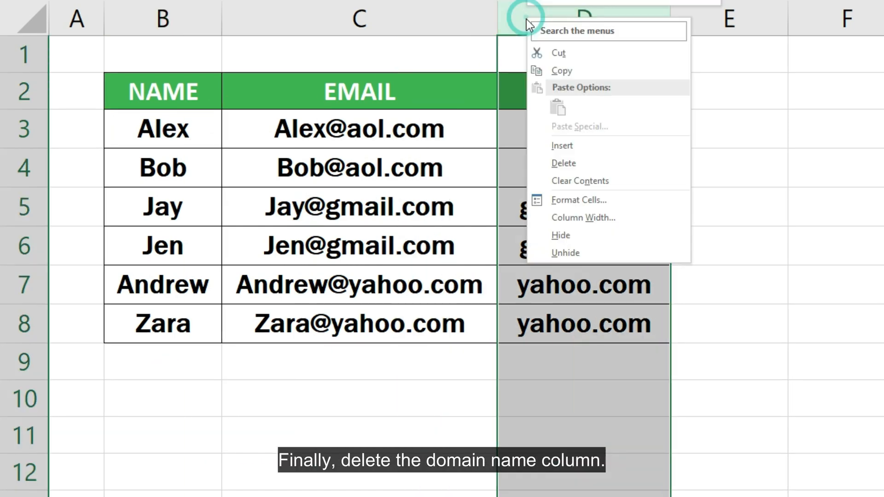
{"action": "left_click", "coordinate": [564, 163]}
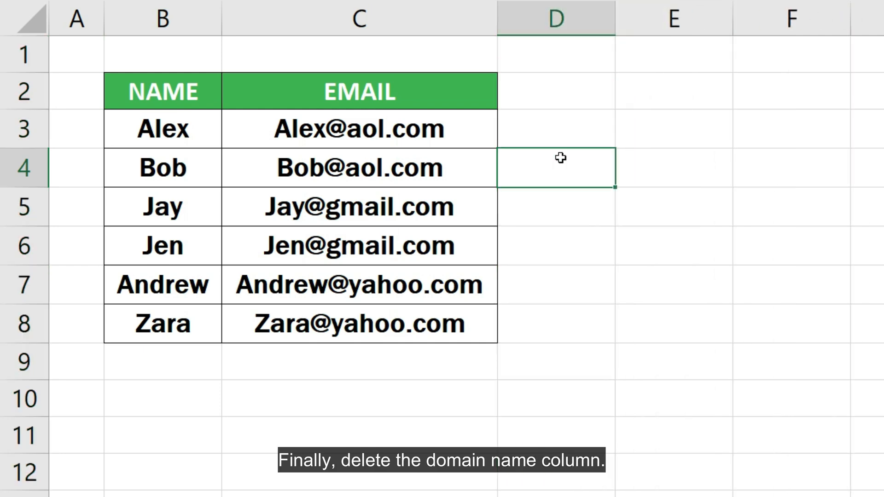